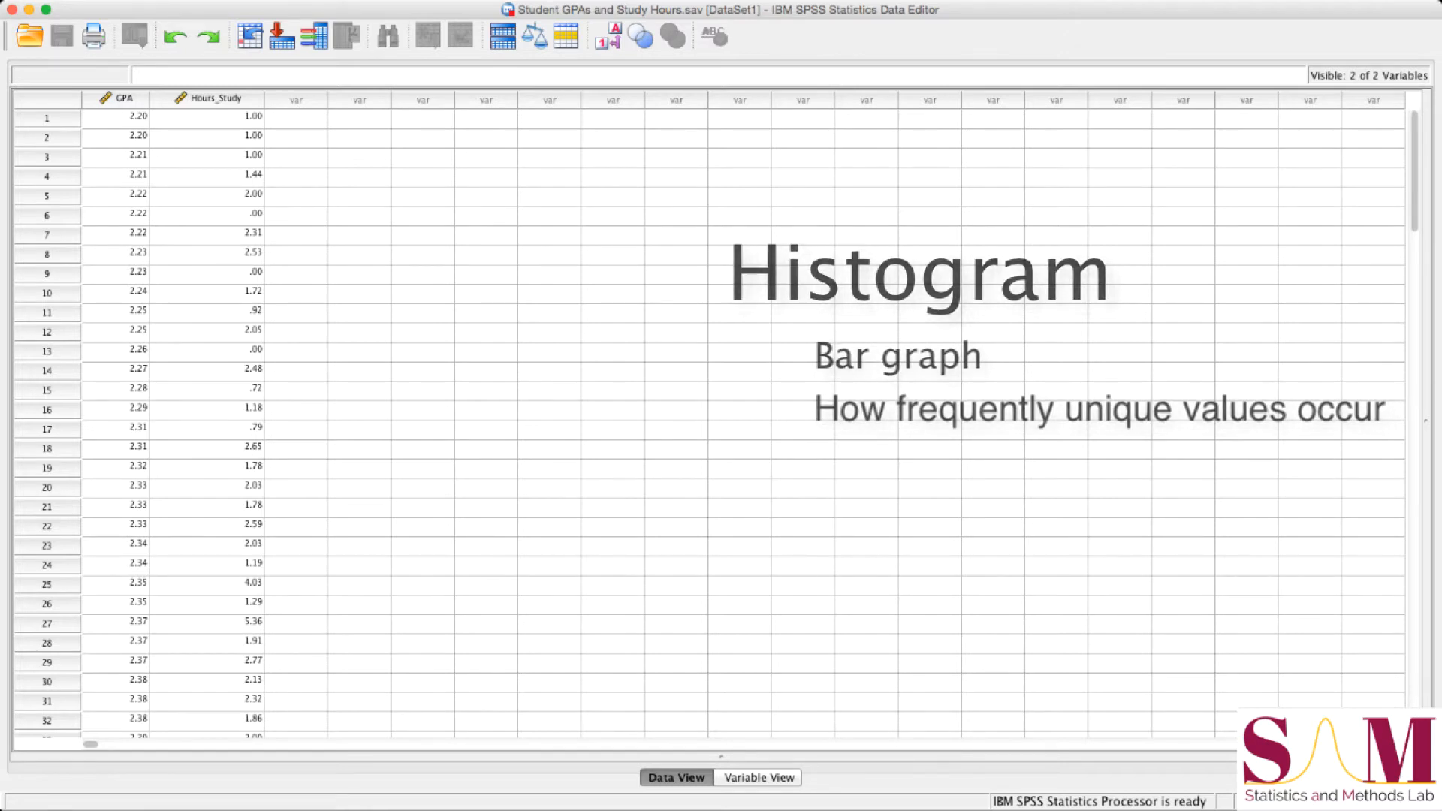
Step: Open the Graphs menu to reach the Legacy Dialogs chart types
click(466, 7)
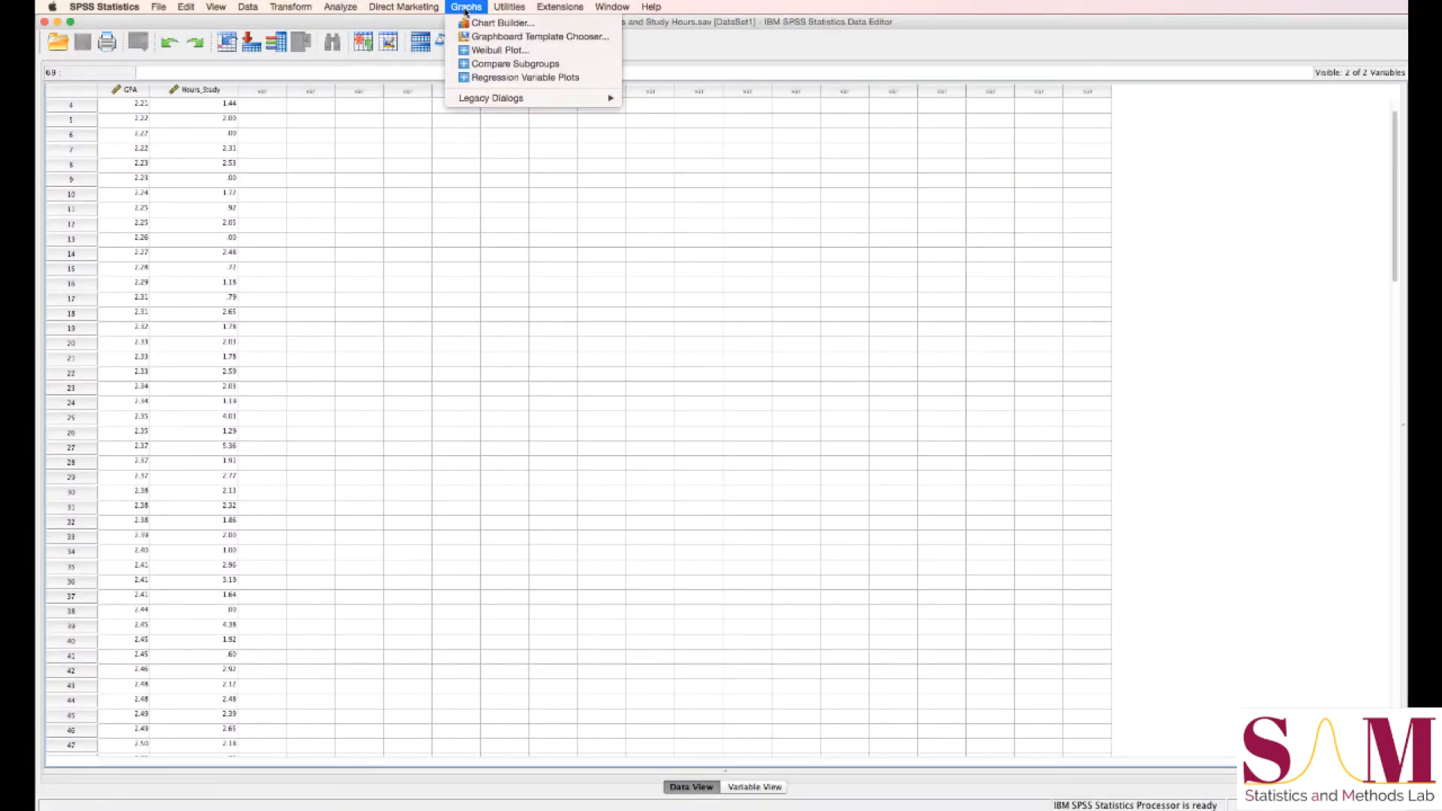
mouse_move(490, 99)
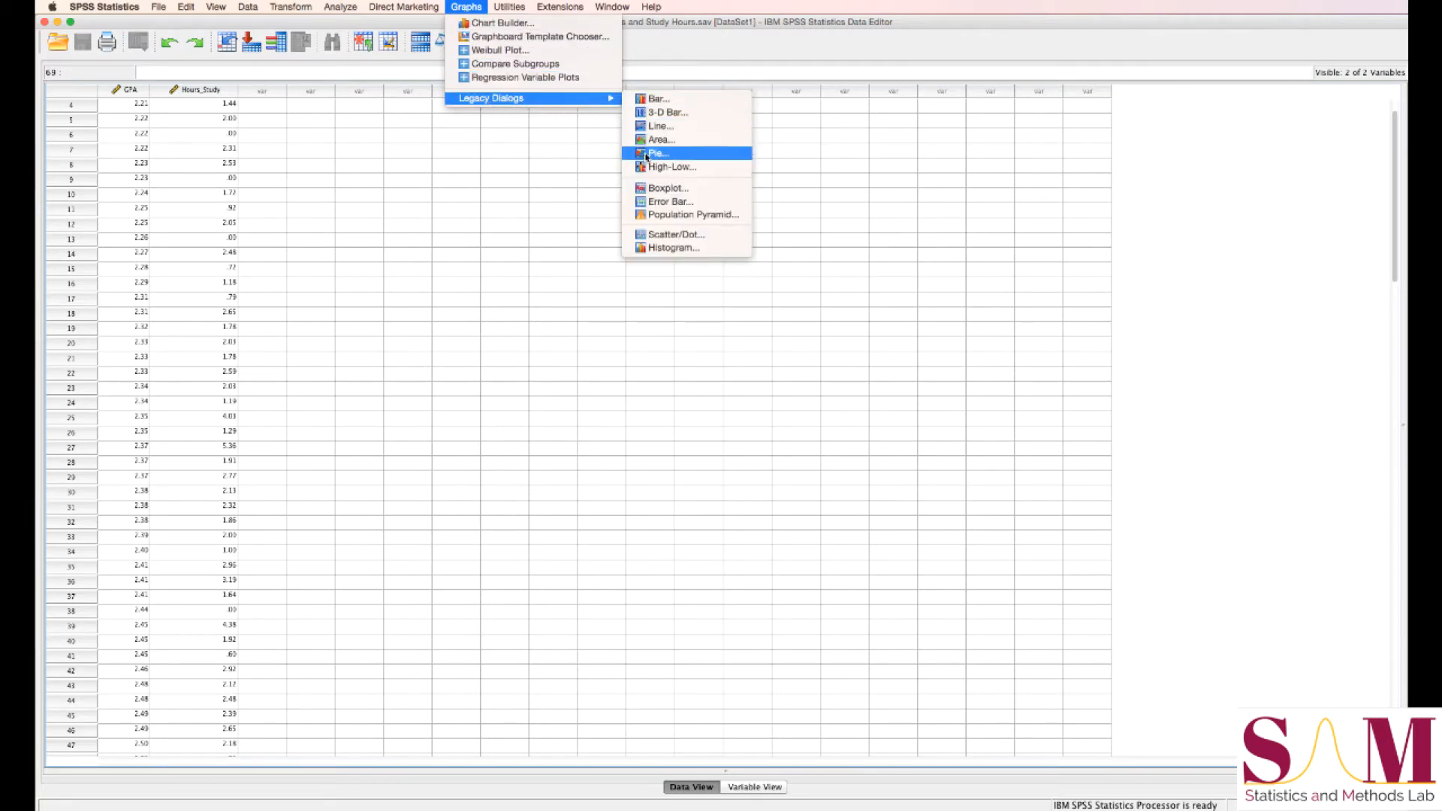
Step: Chart GPA as a histogram with a normal curve overlaid and run it
click(674, 247)
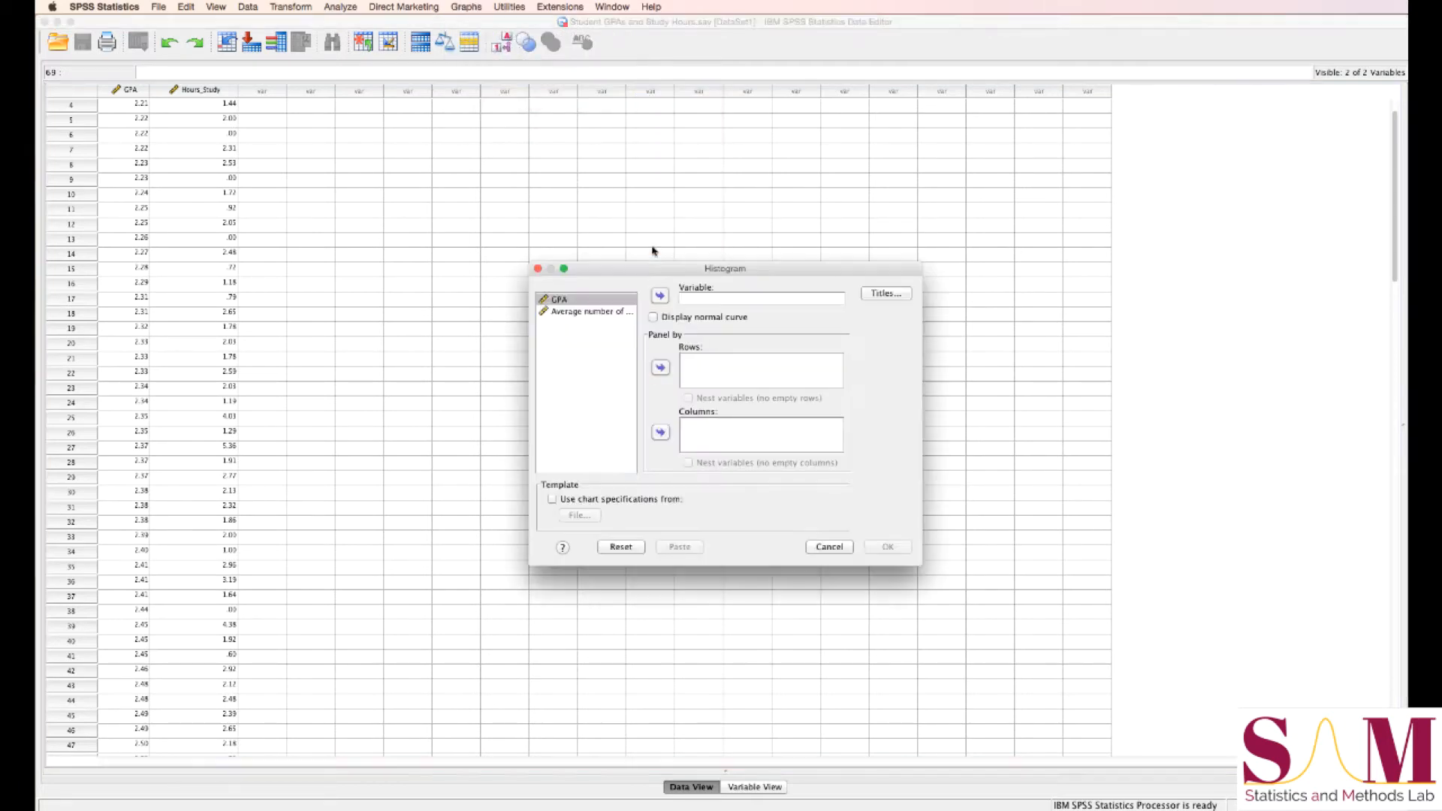
click(558, 299)
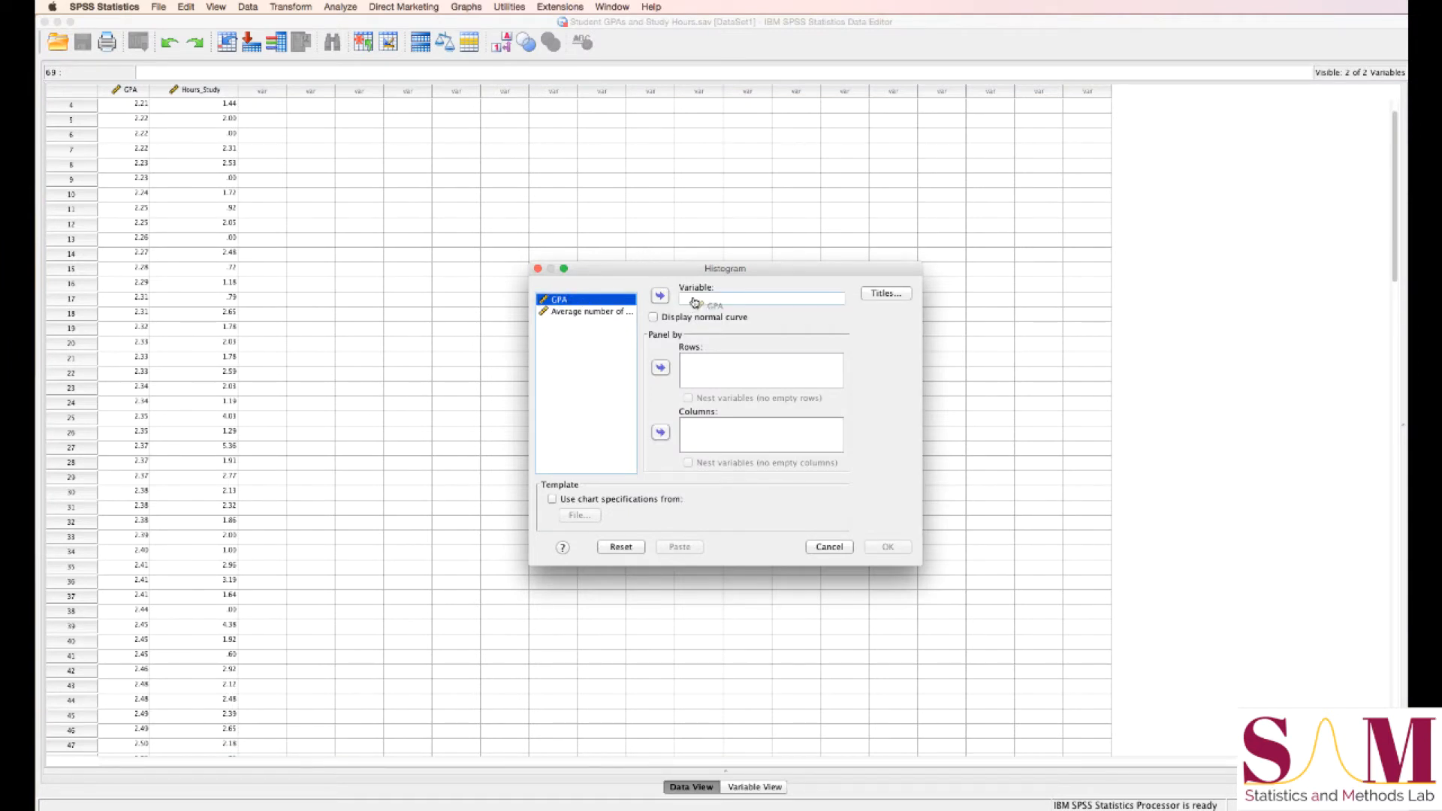
click(660, 295)
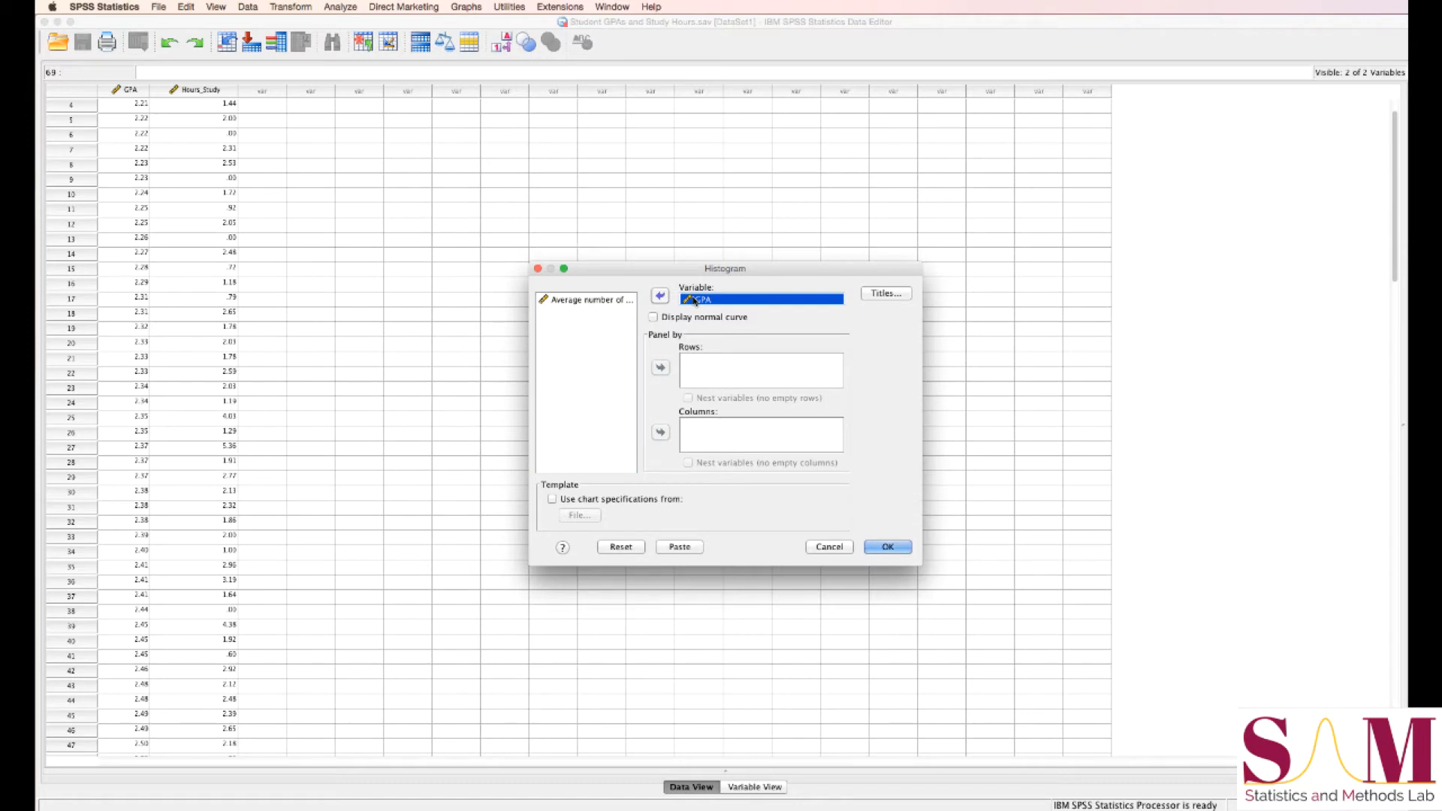
click(654, 316)
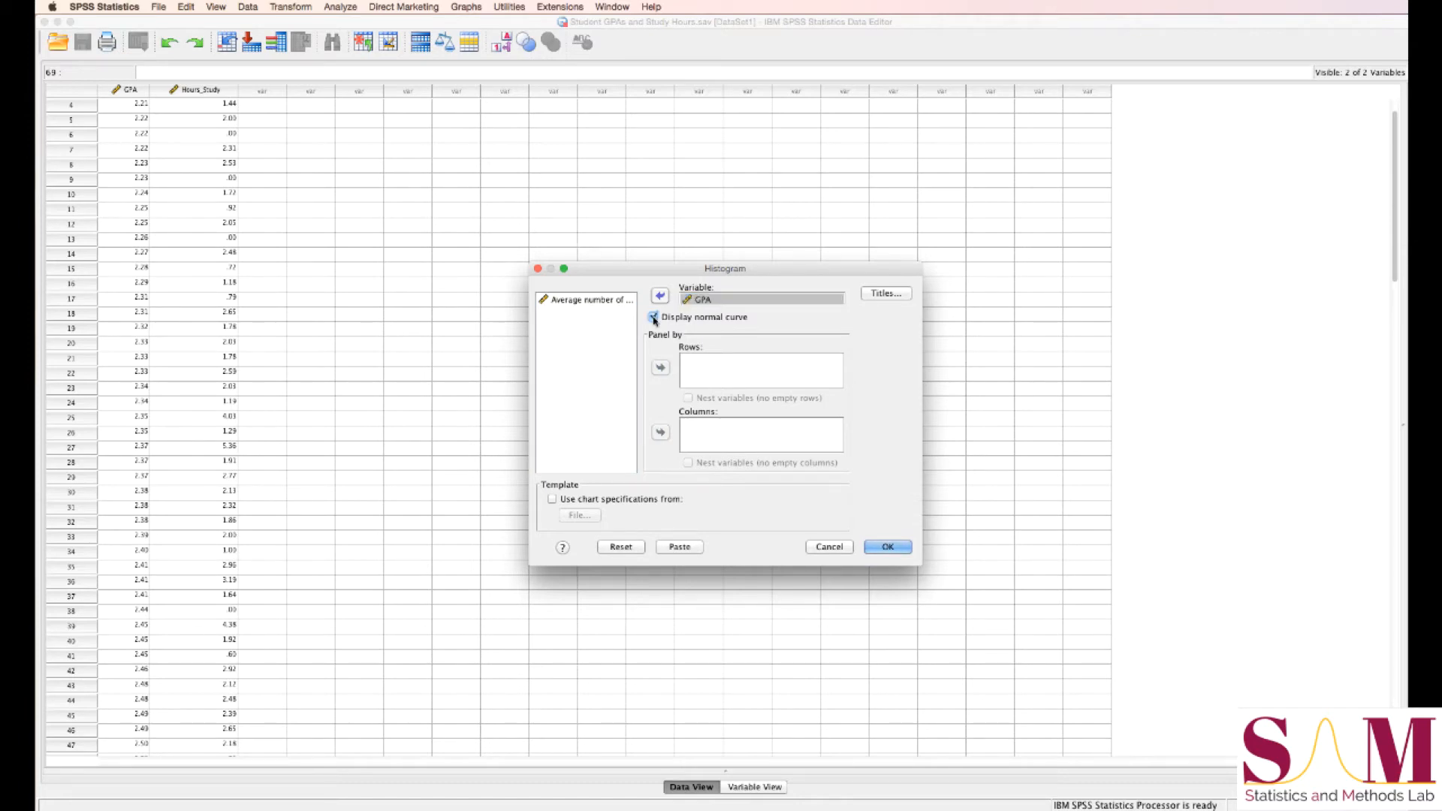
click(654, 316)
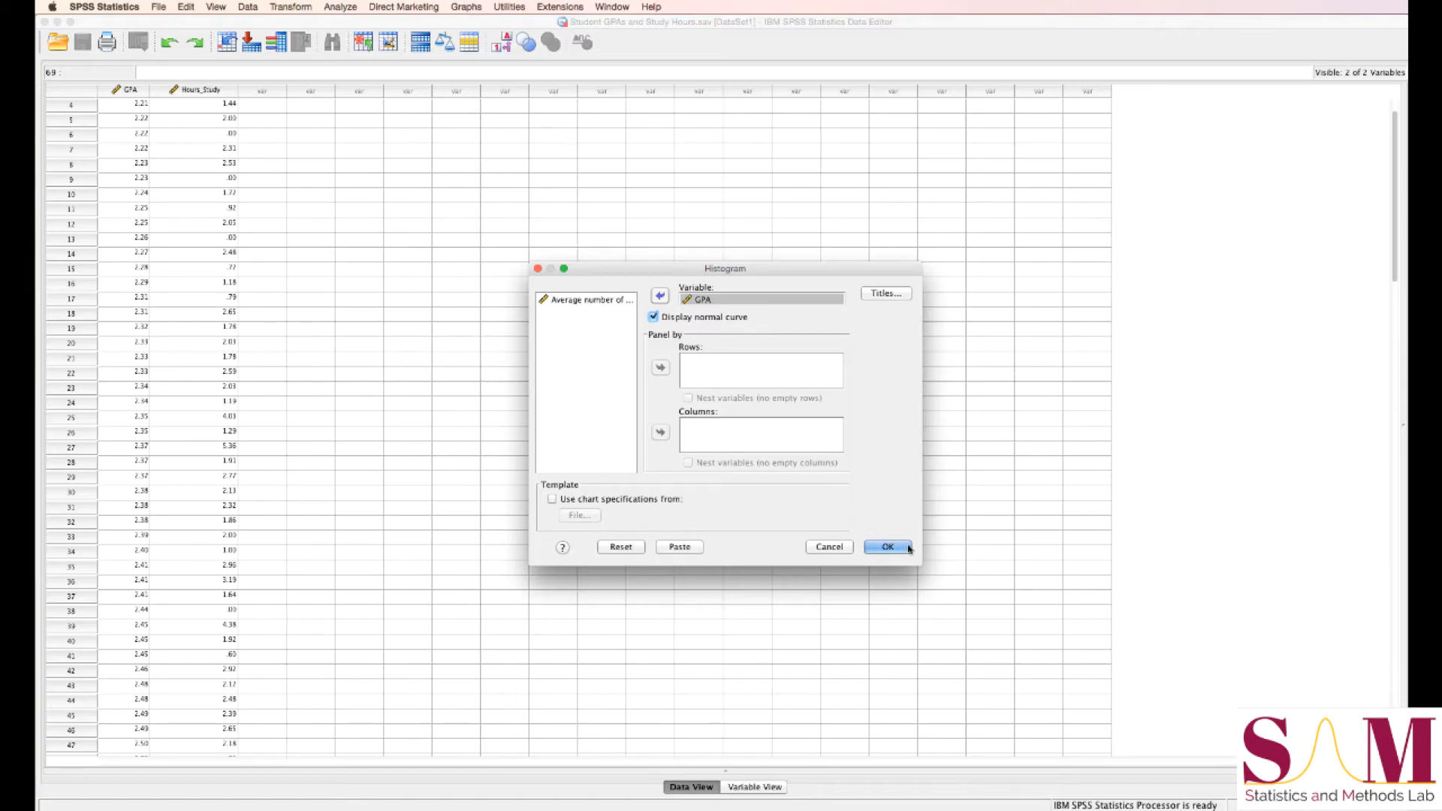
click(885, 546)
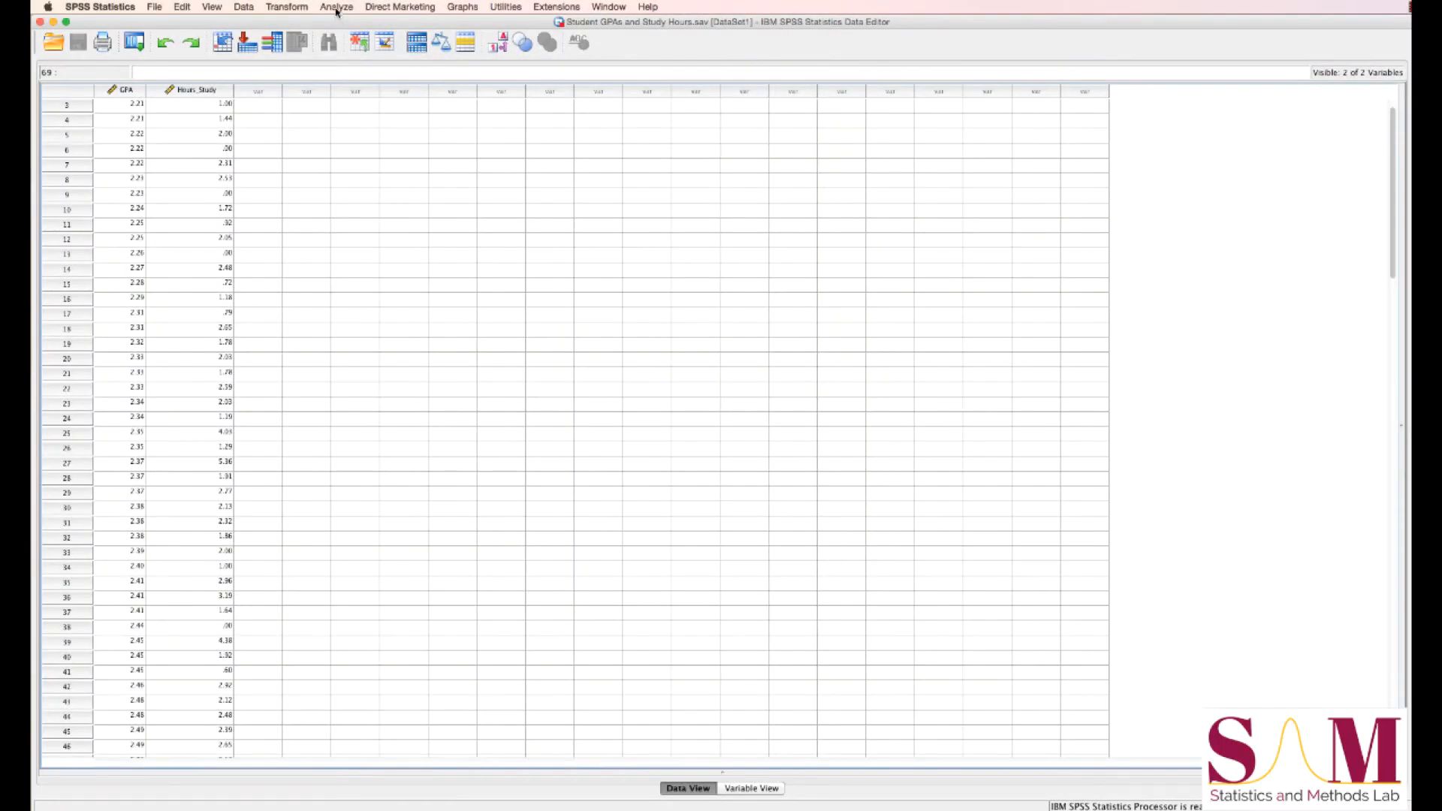
Step: Open the Frequencies dialog from Analyze > Descriptive Statistics
click(337, 6)
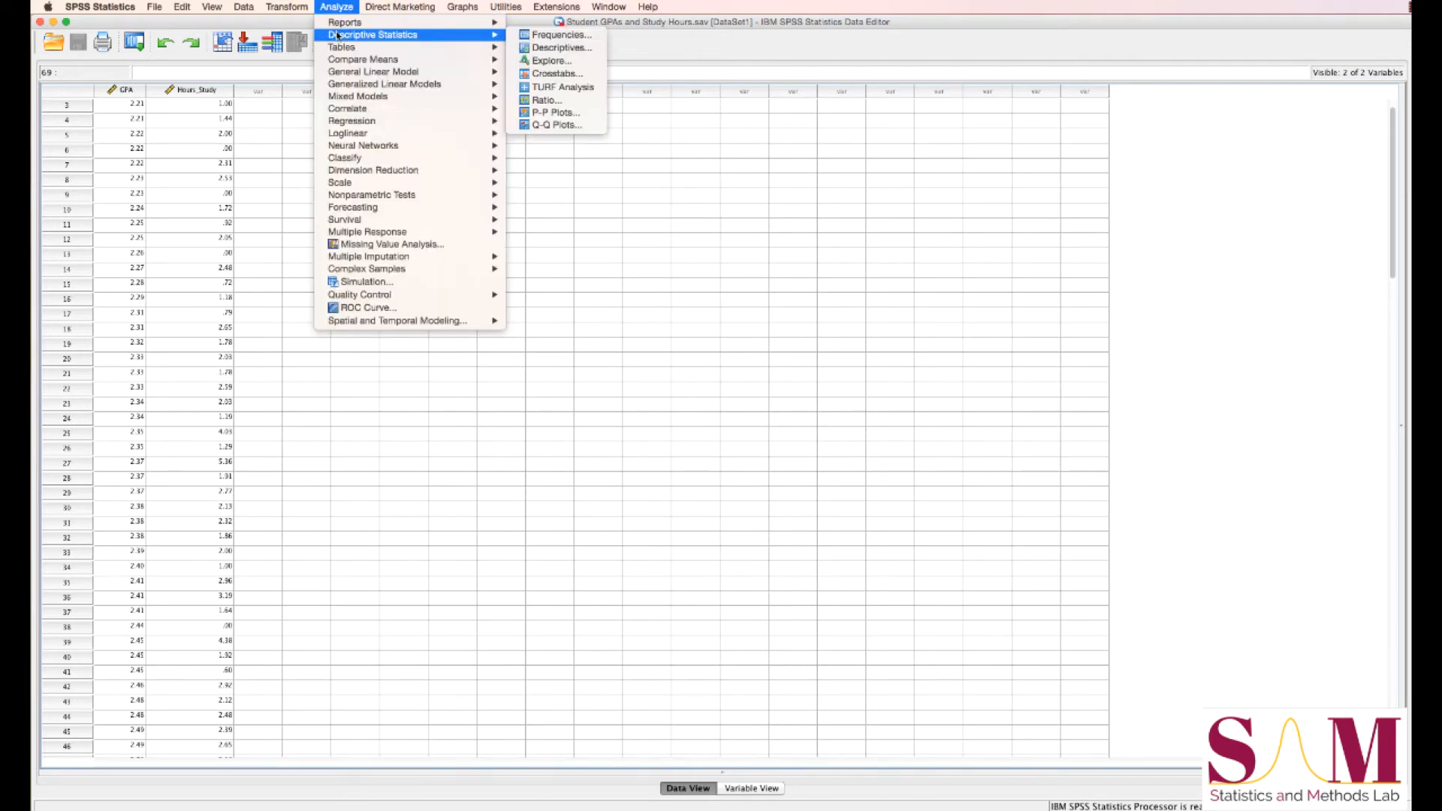
mouse_move(418, 44)
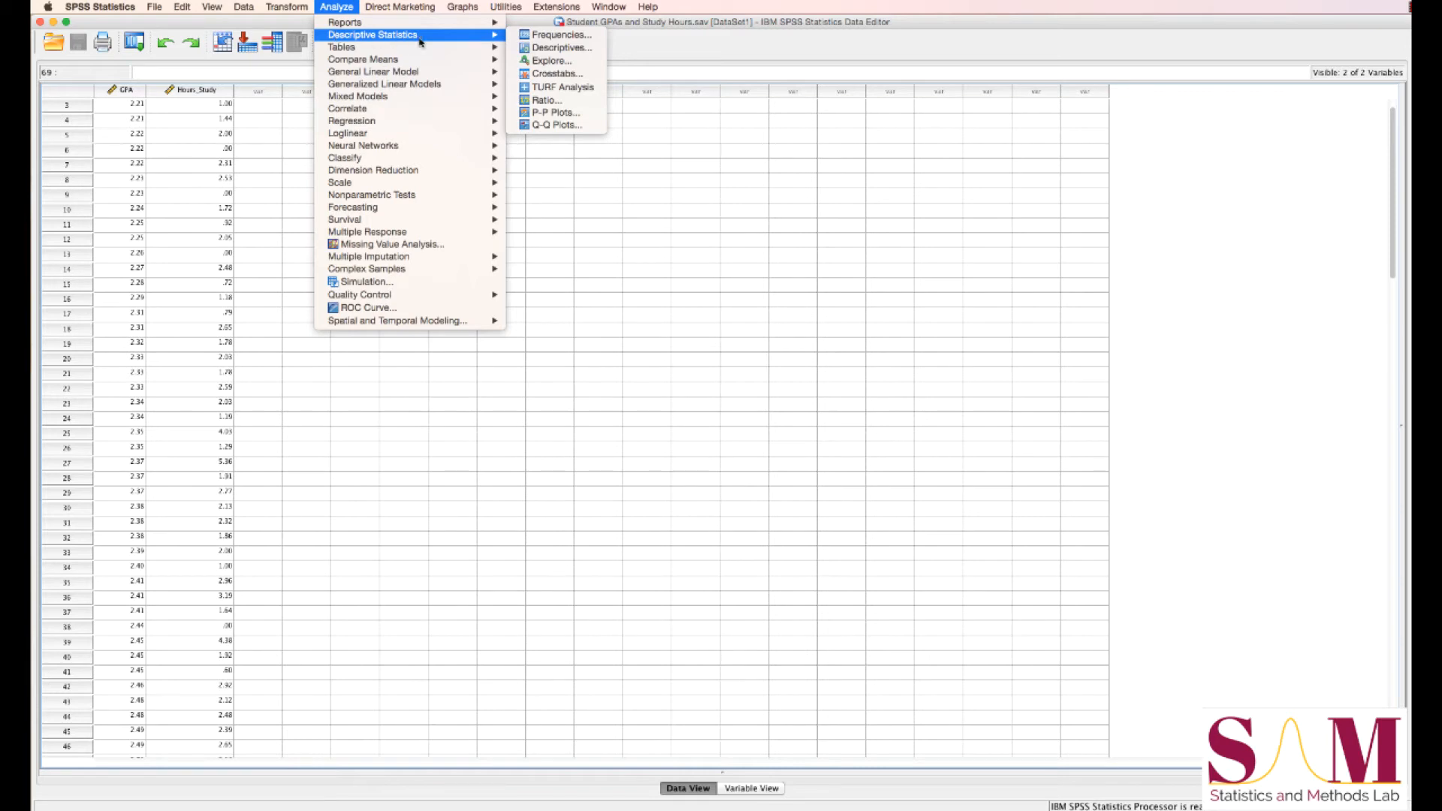
click(561, 34)
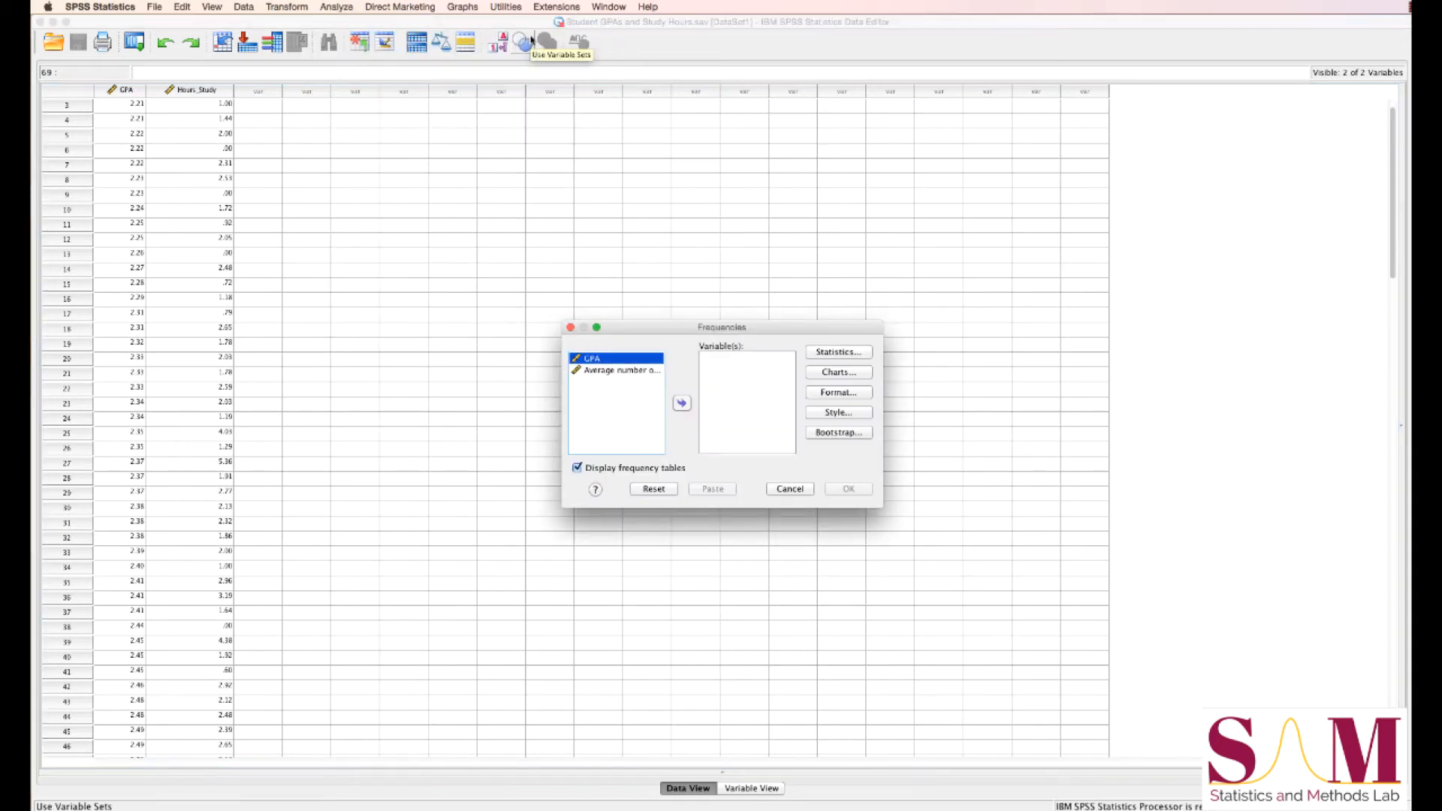
mouse_move(757, 373)
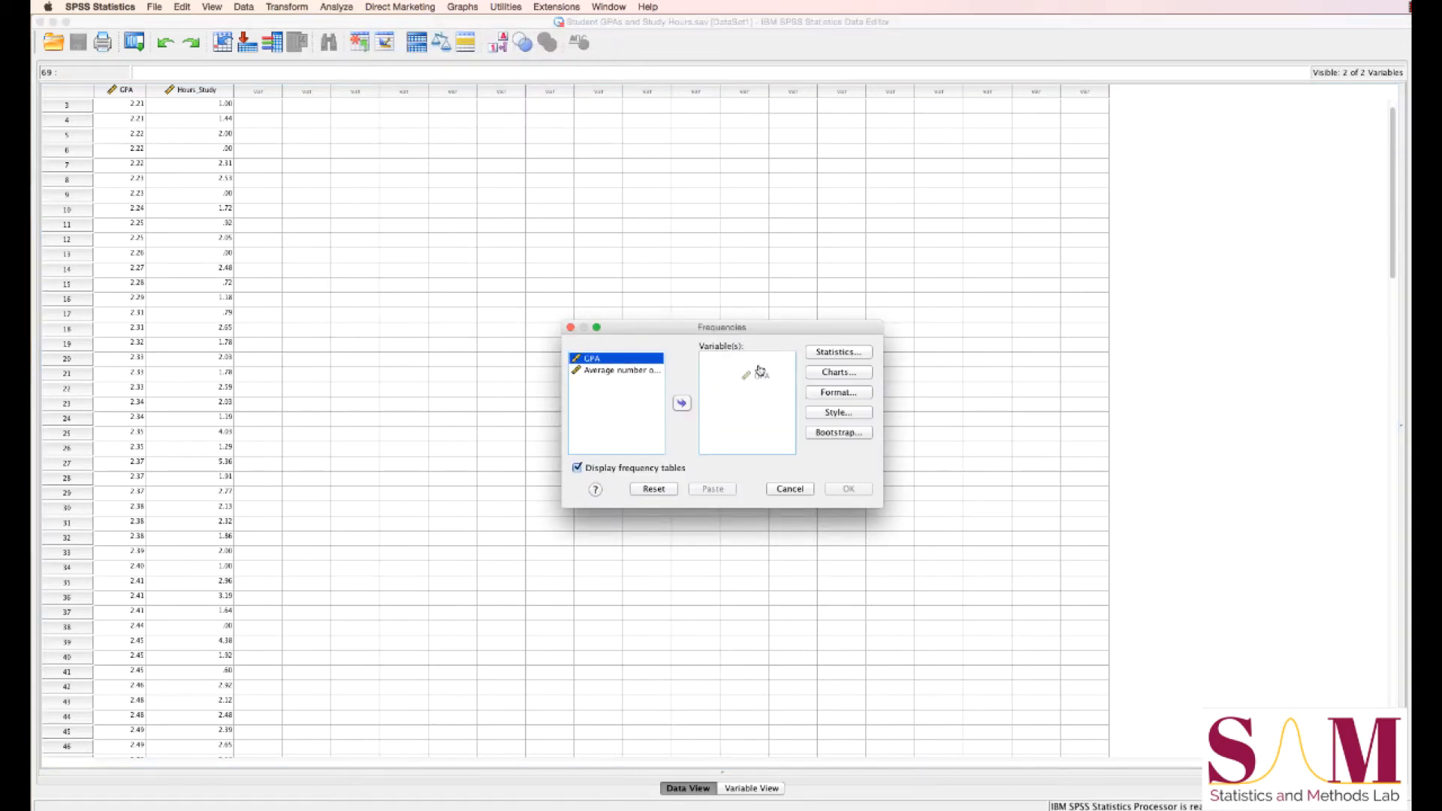
Step: Request mean, median, SD, minimum, maximum, skewness and kurtosis as Frequencies statistics
click(835, 352)
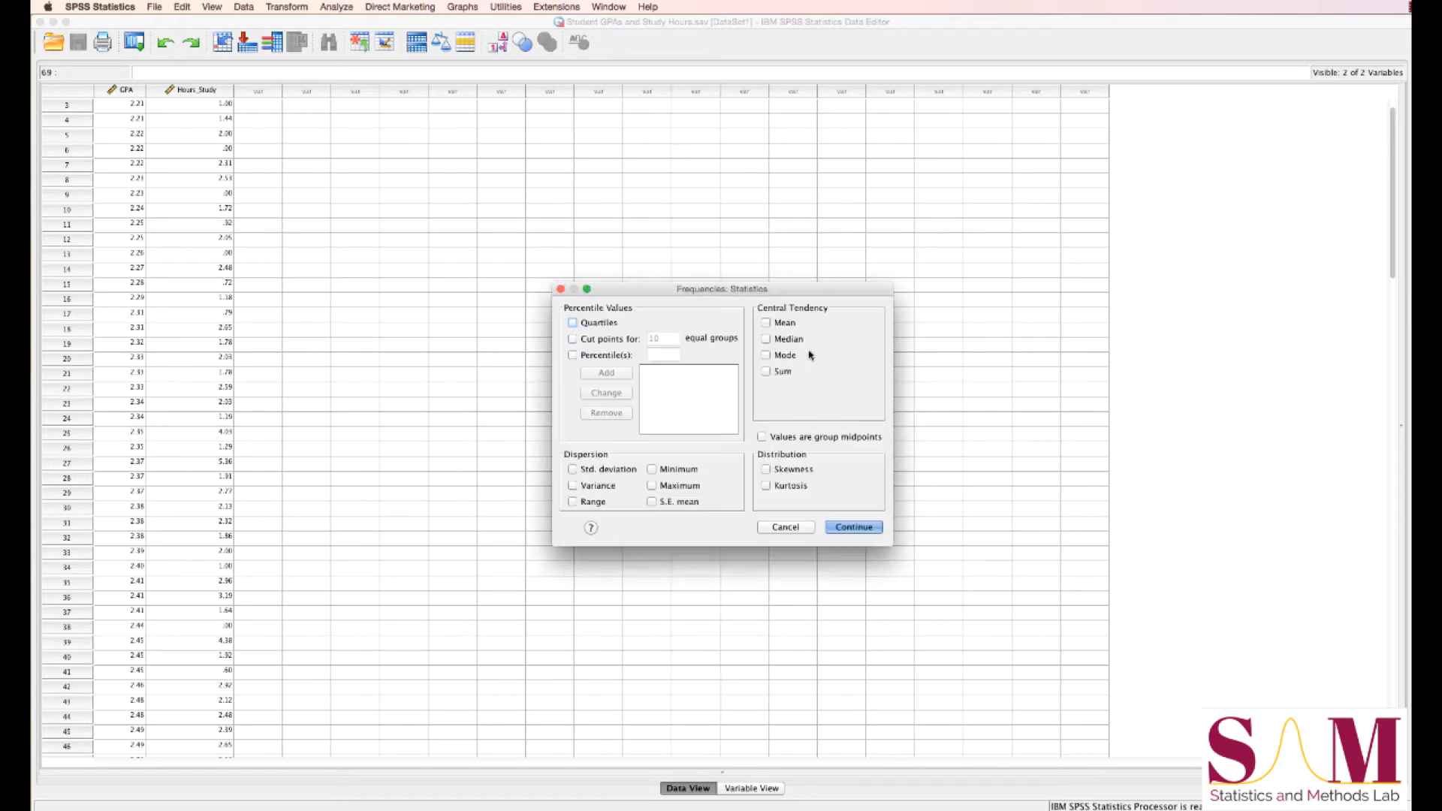
click(765, 323)
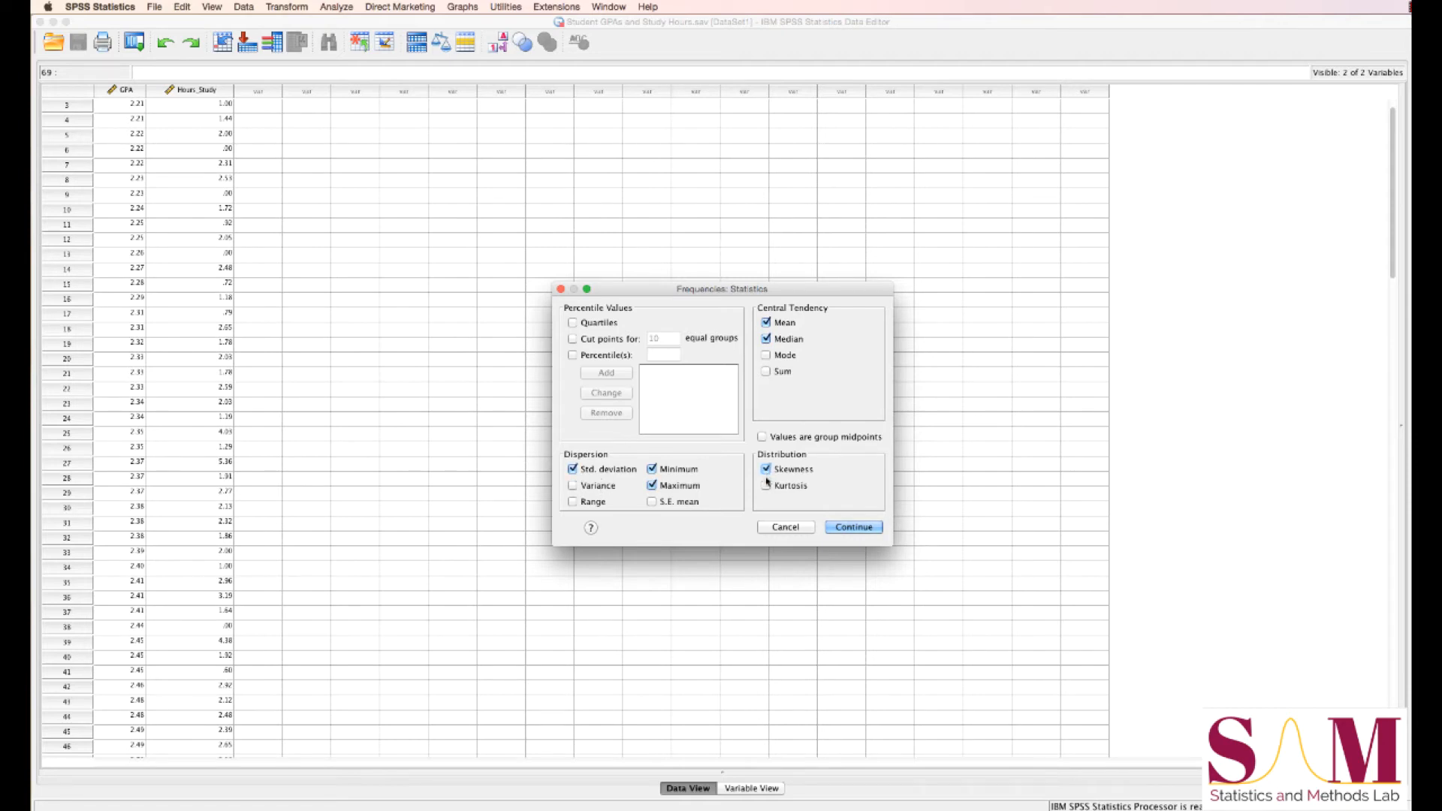
click(766, 486)
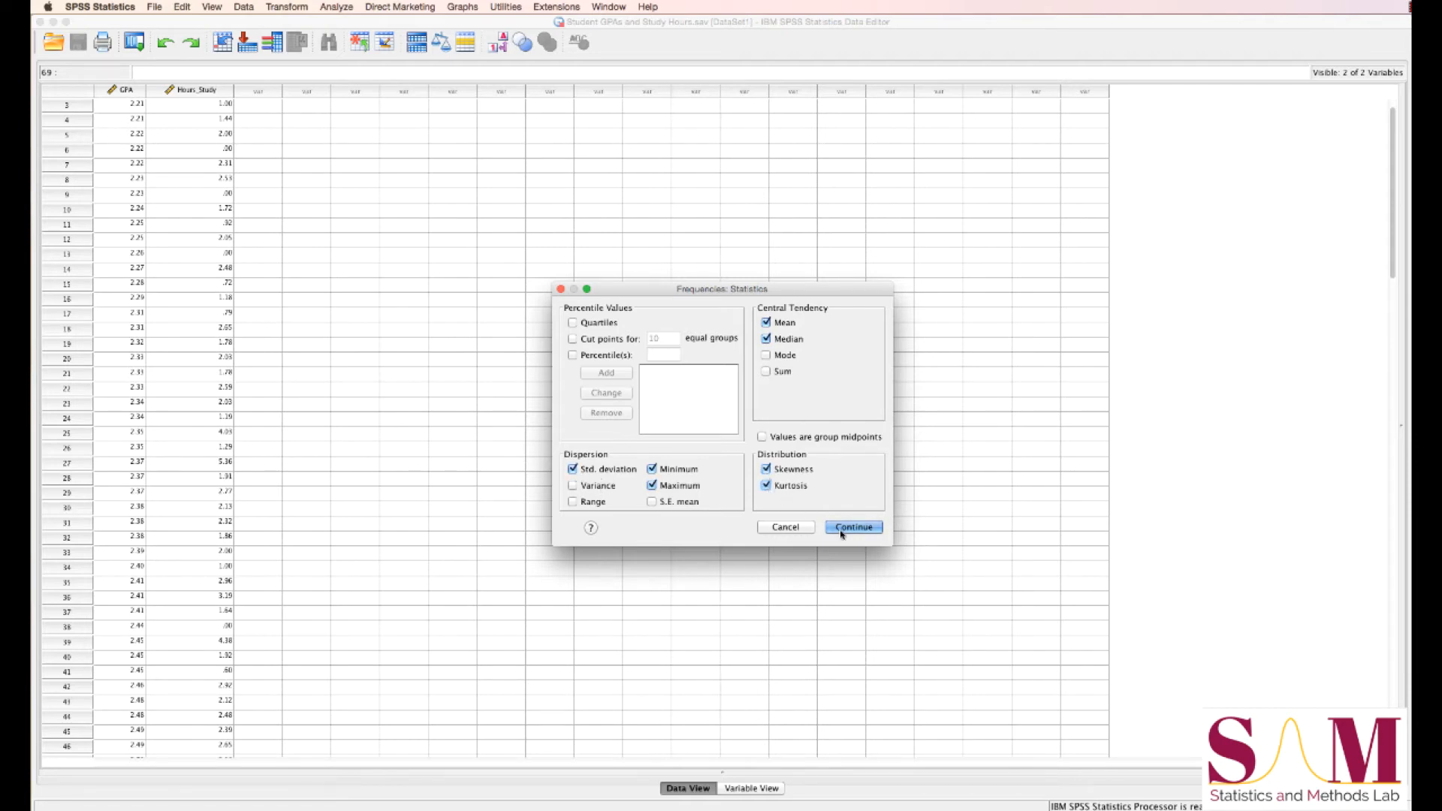
click(851, 527)
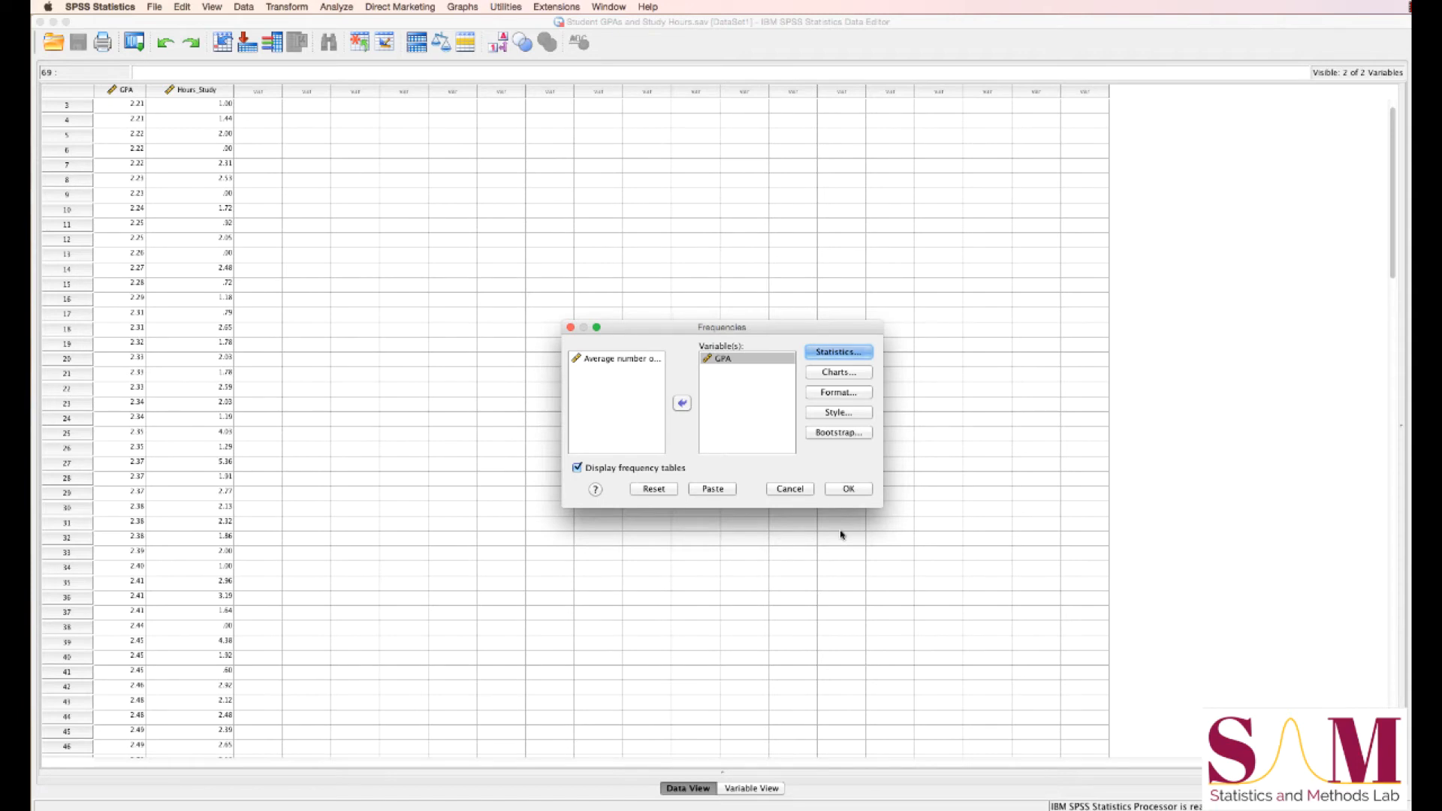
Step: Turn off frequency tables and run Frequencies on GPA
click(576, 467)
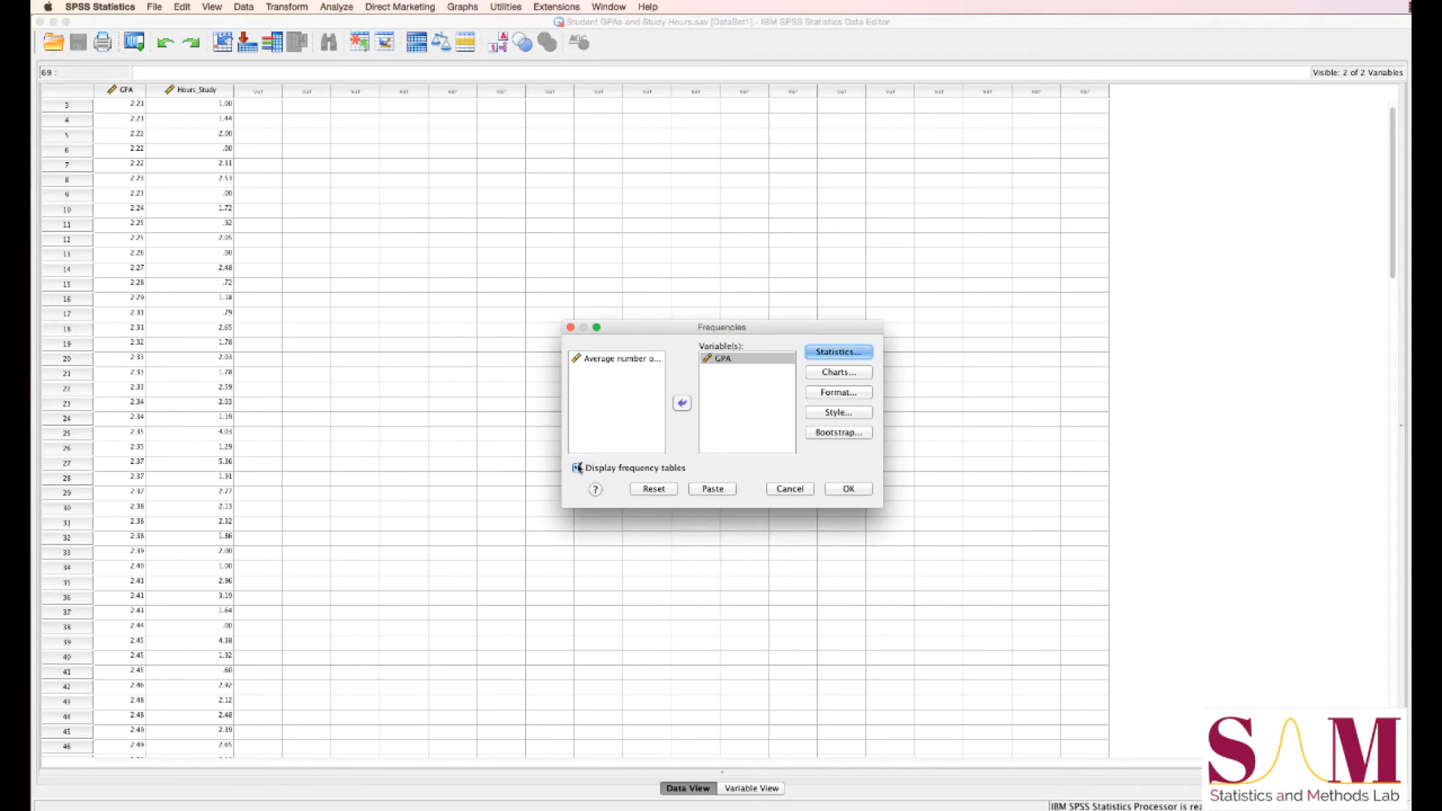
click(576, 468)
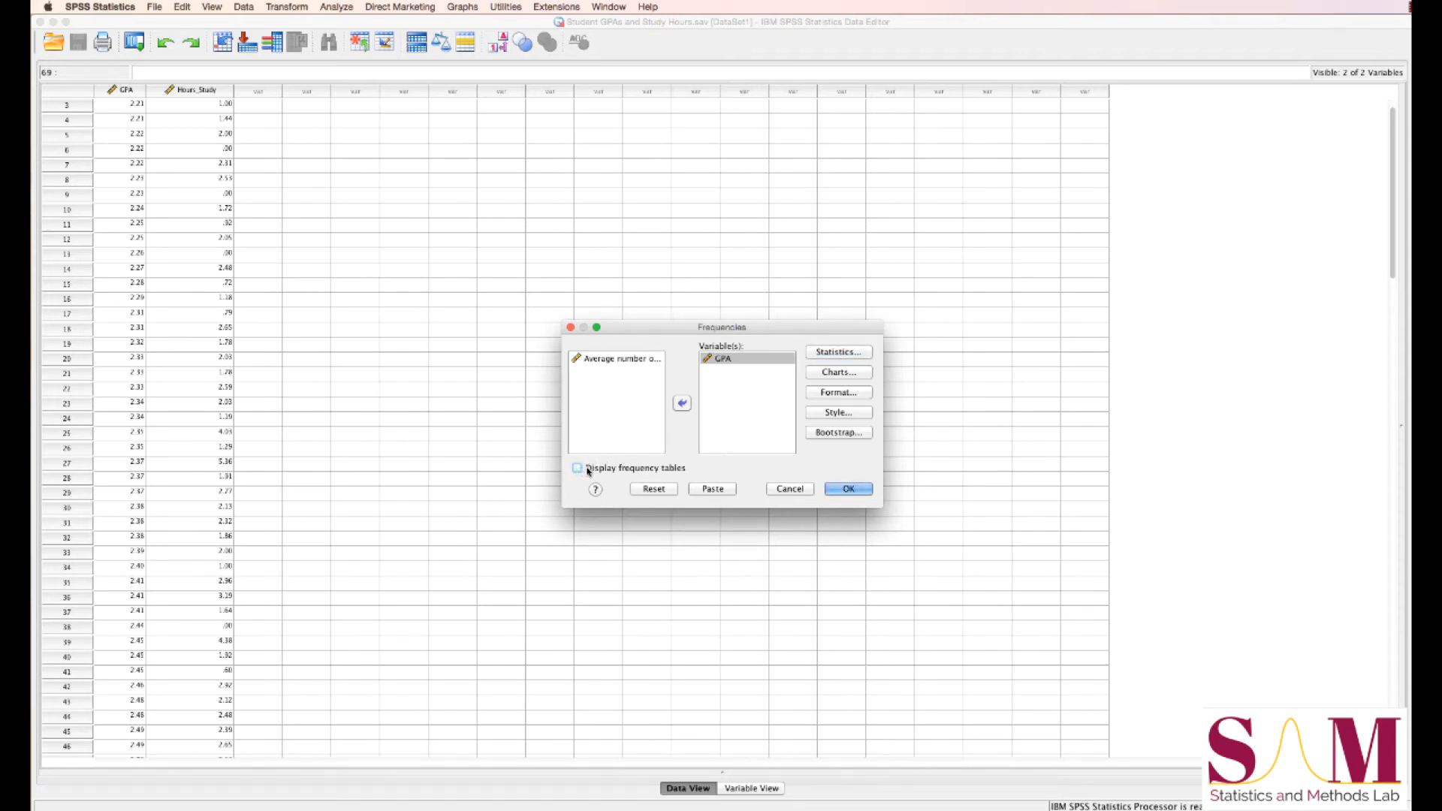
click(845, 488)
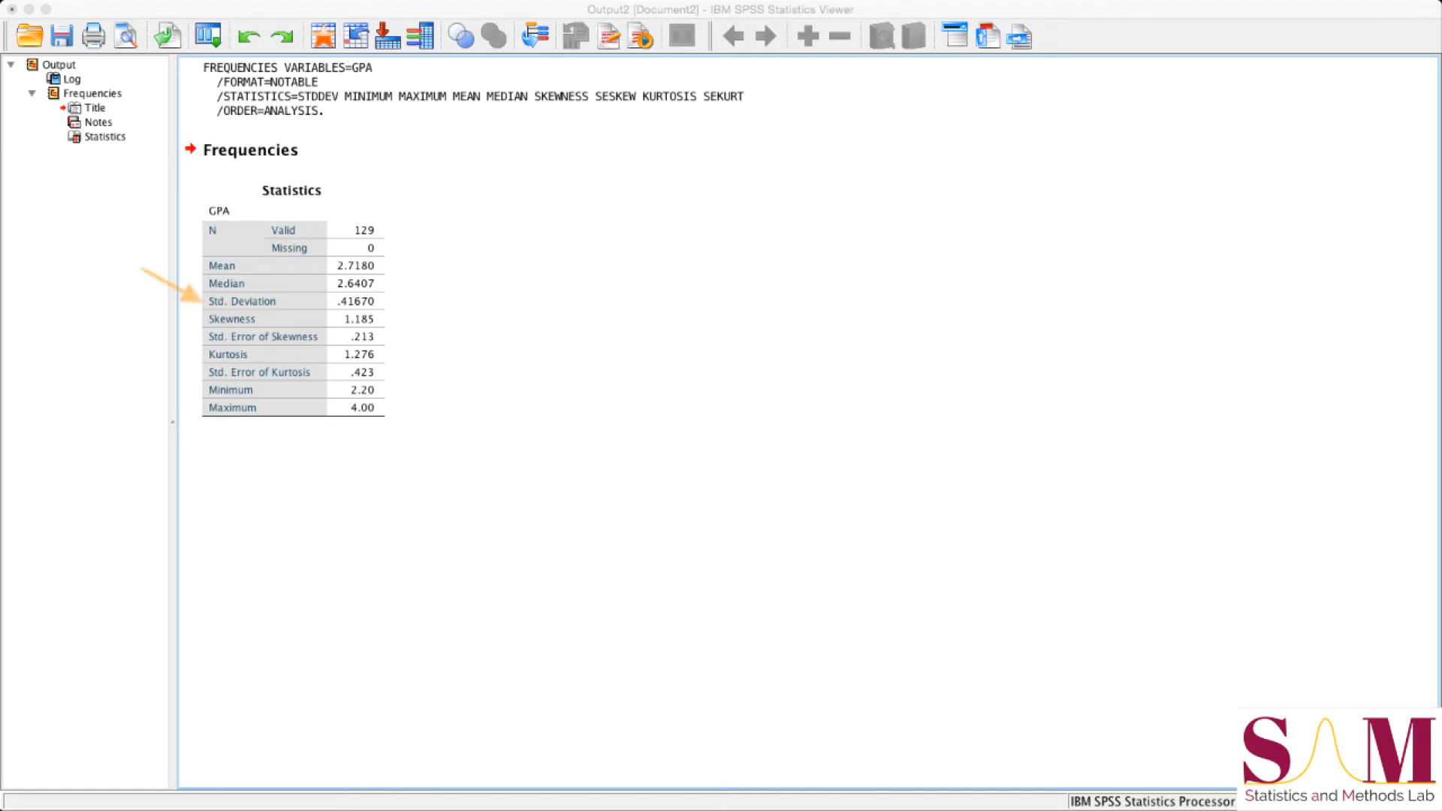
mouse_move(197, 299)
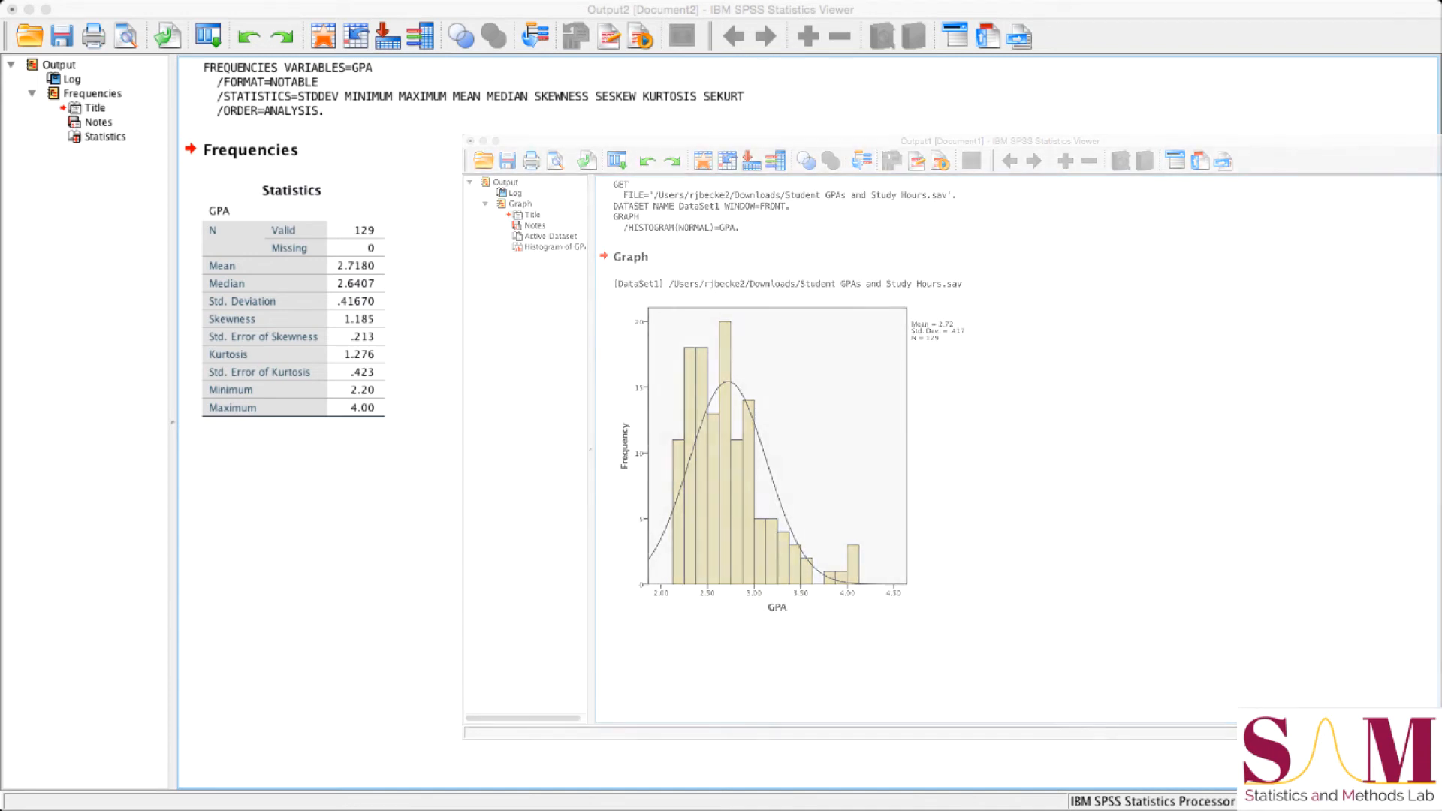
Step: Bring the Output2 window with the GPA statistics table back to the front
click(469, 140)
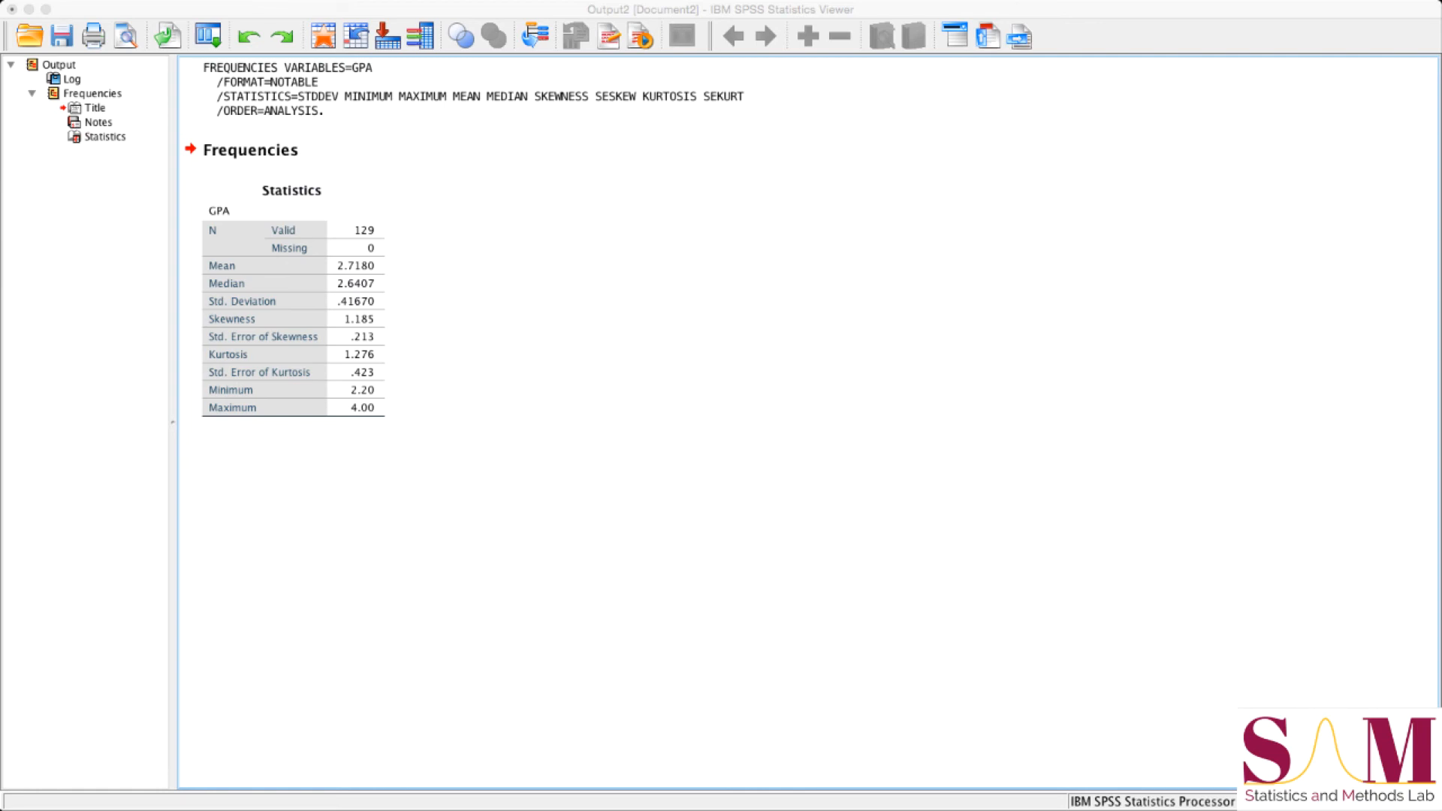